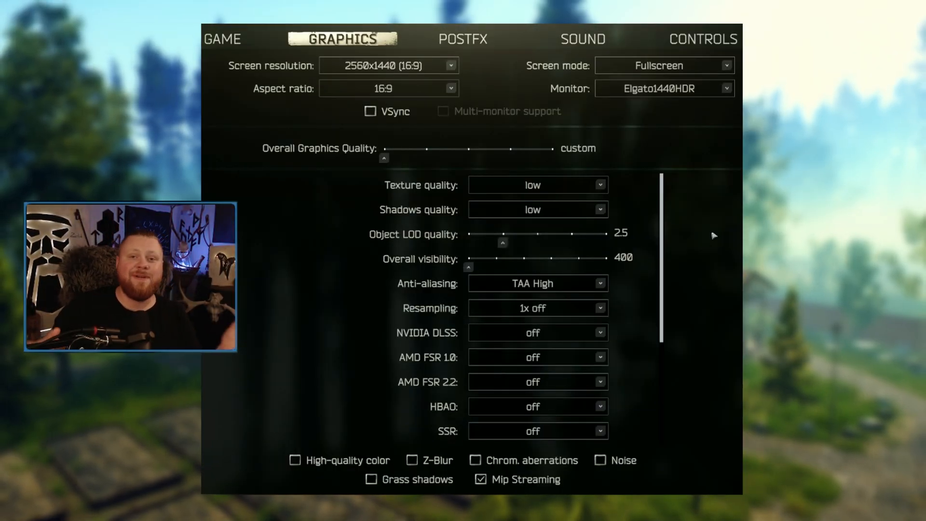
mouse_move(671, 233)
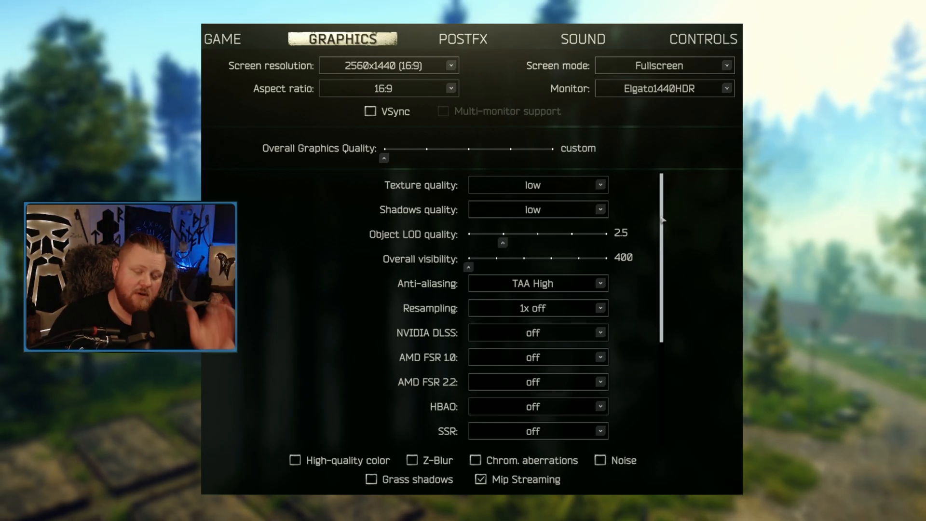
Set Texture quality high, HBAO high performance, Mip Streaming off, leaving NVIDIA DLSS off
scroll(down, 3)
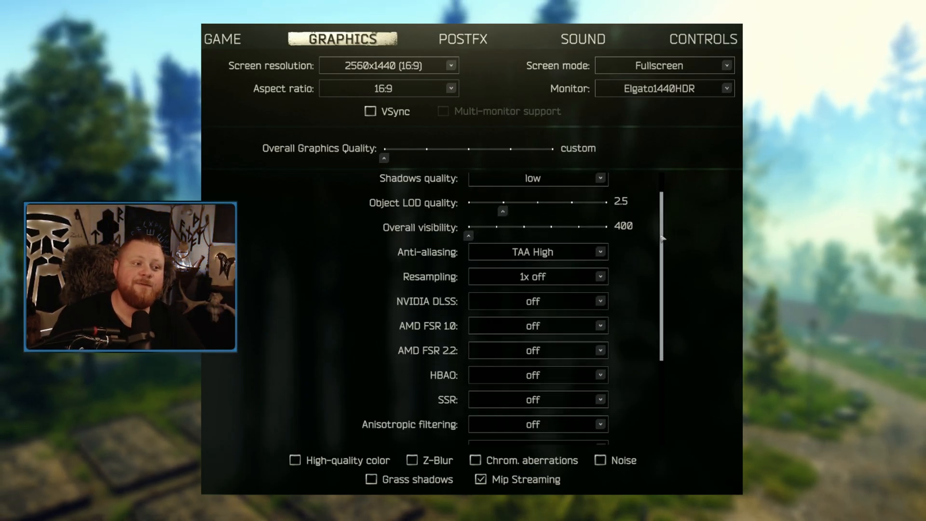
scroll(down, 3)
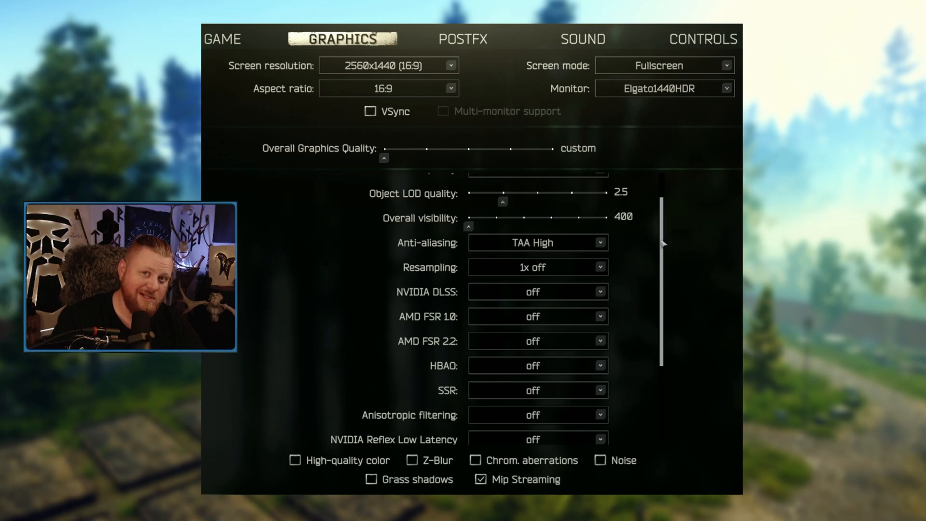
scroll(down, 3)
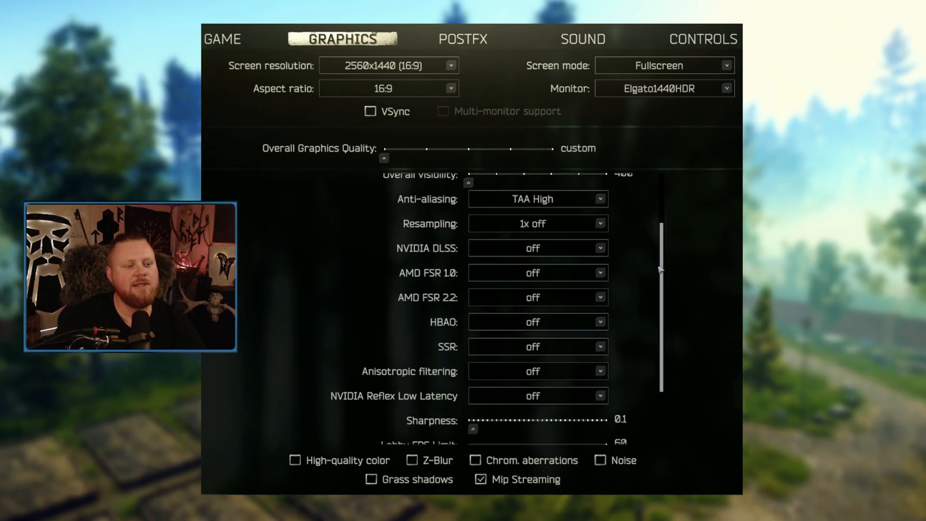
scroll(down, 3)
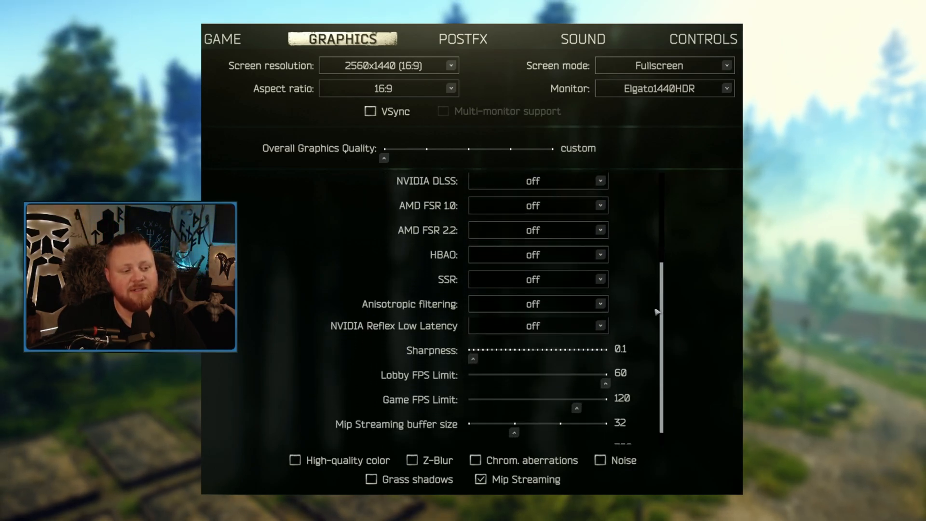
scroll(down, 3)
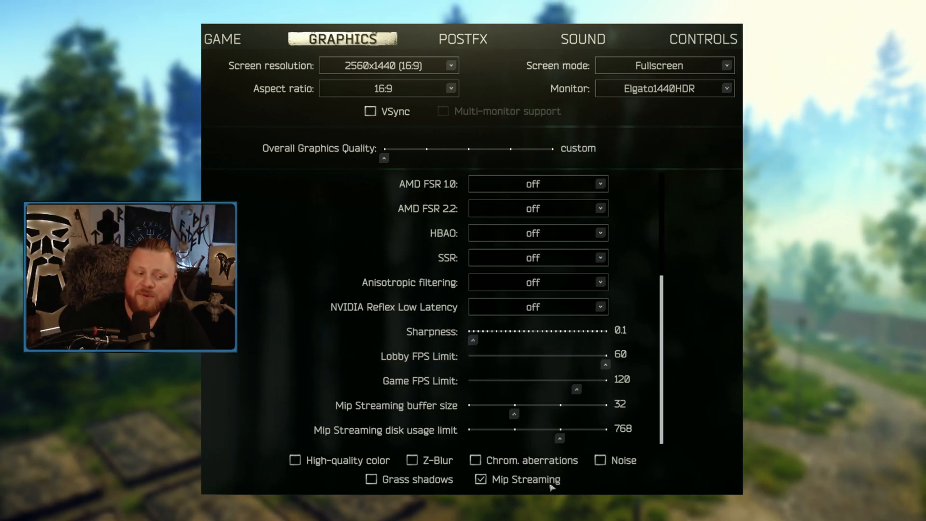
mouse_move(593, 428)
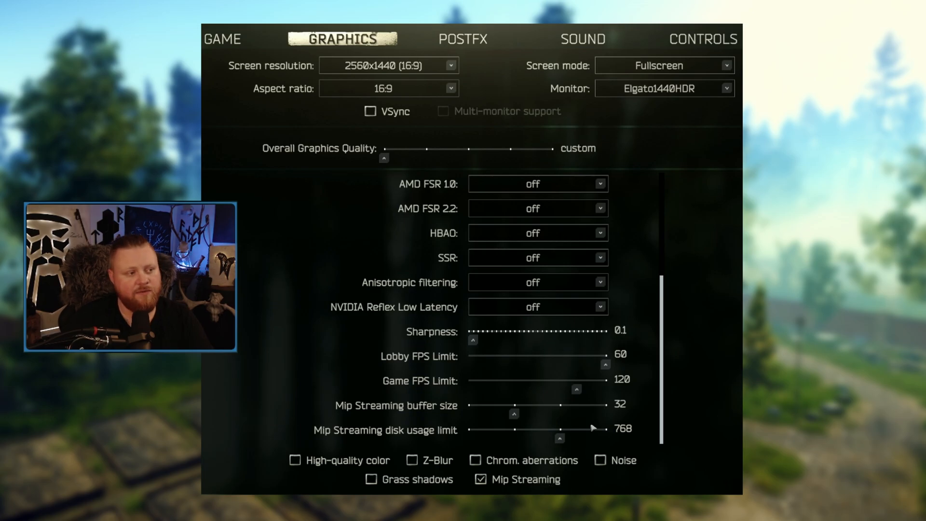
scroll(up, 3)
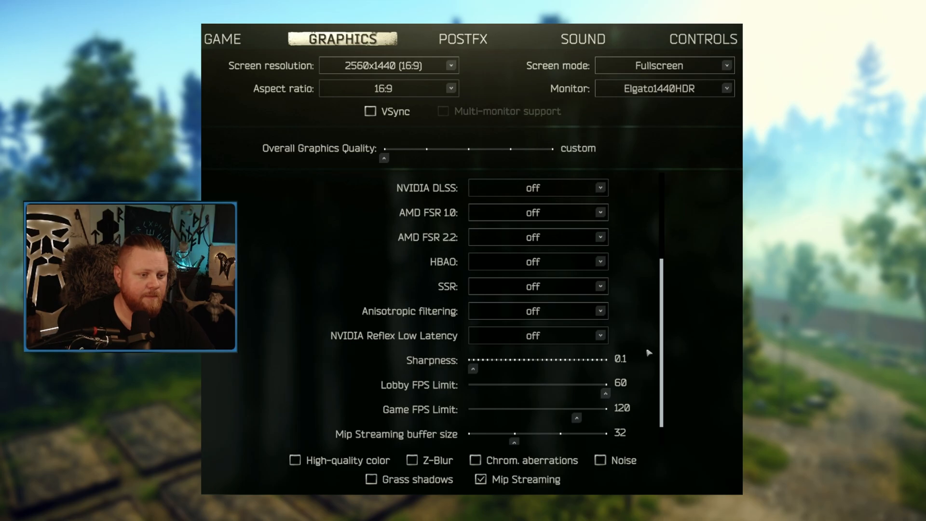
mouse_move(663, 378)
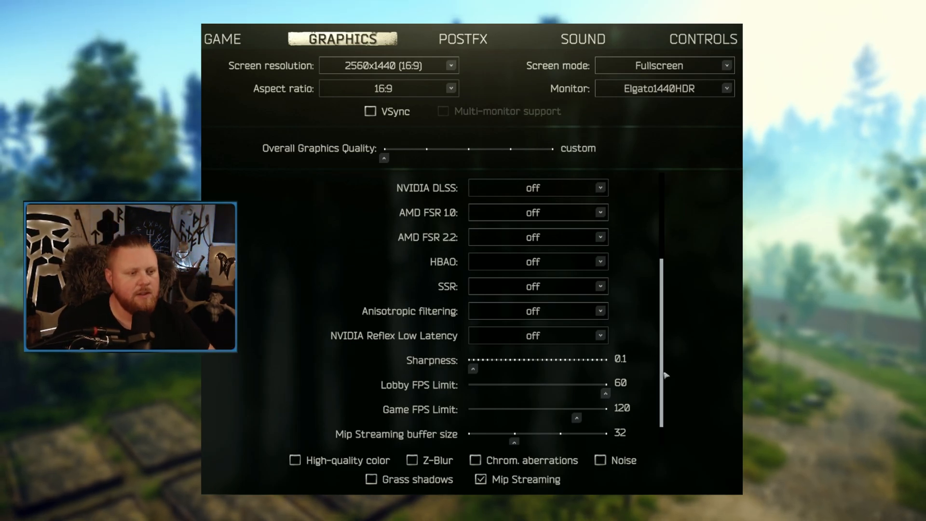
scroll(up, 3)
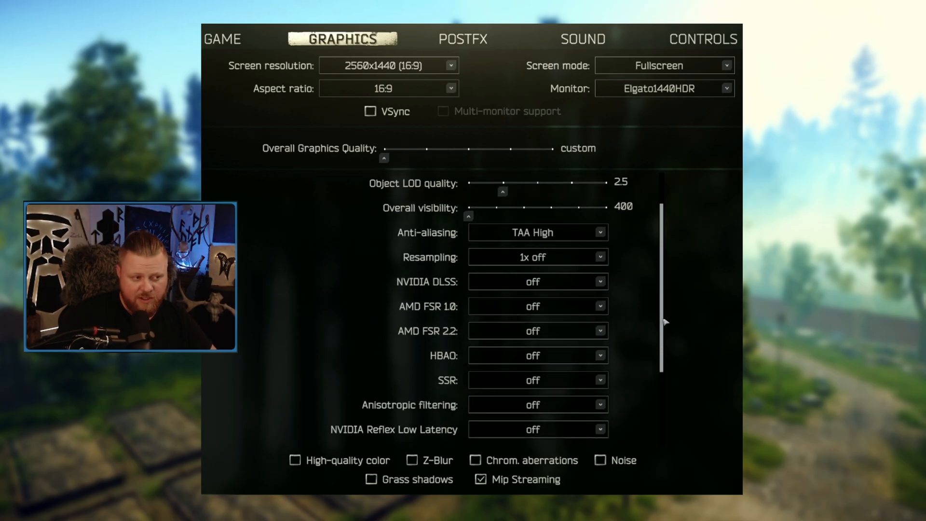
mouse_move(434, 282)
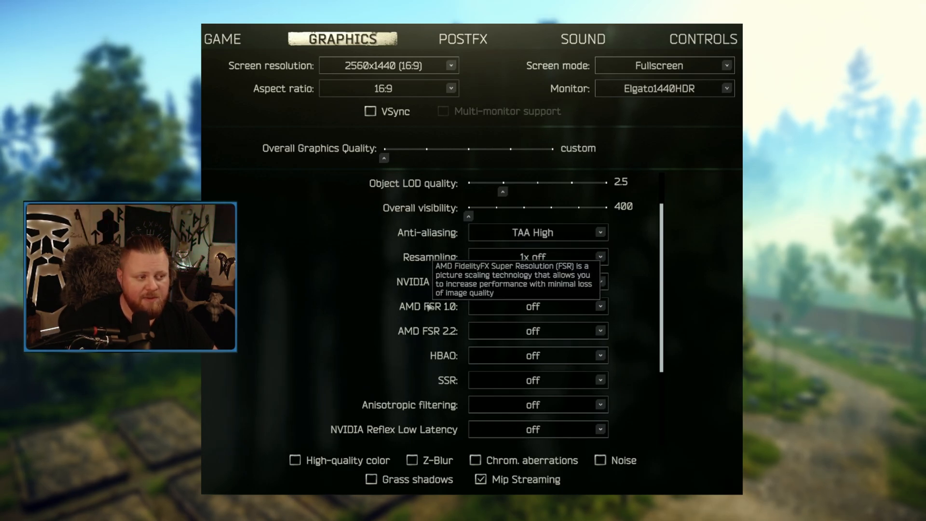
click(601, 281)
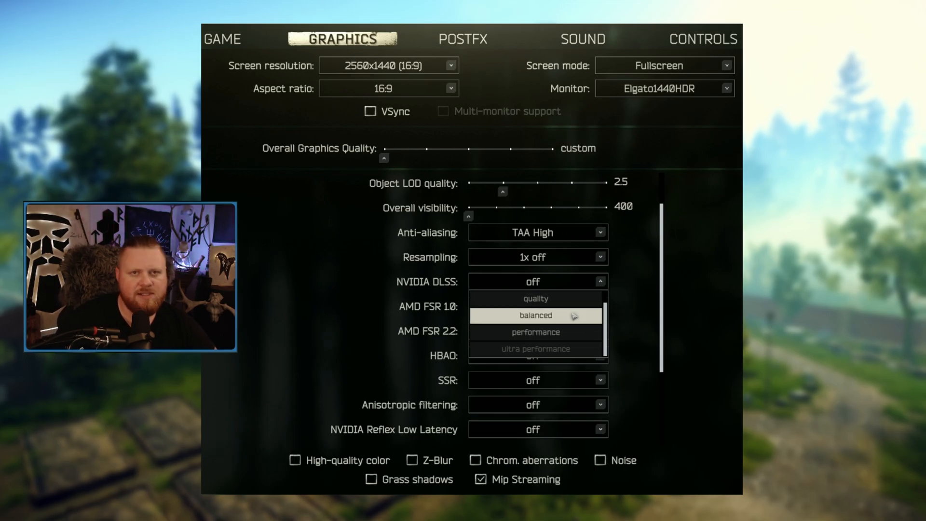
click(537, 281)
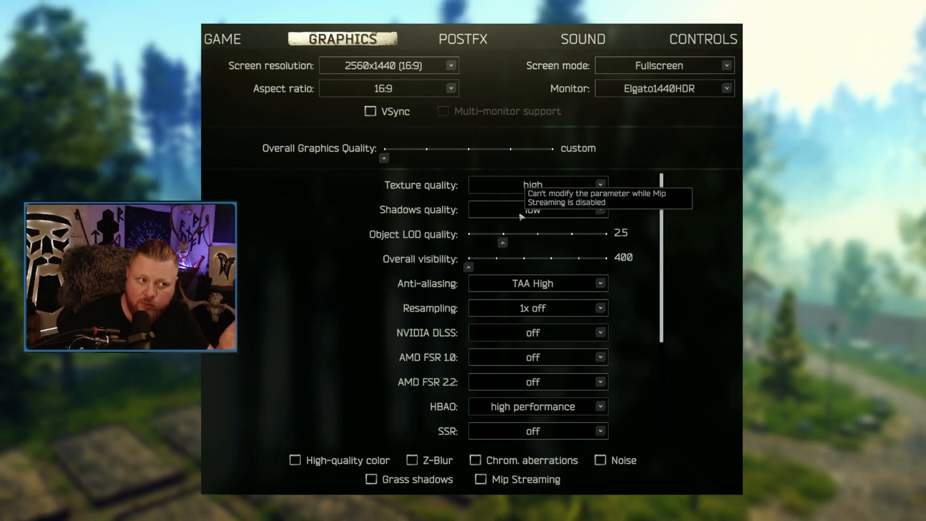
mouse_move(508, 248)
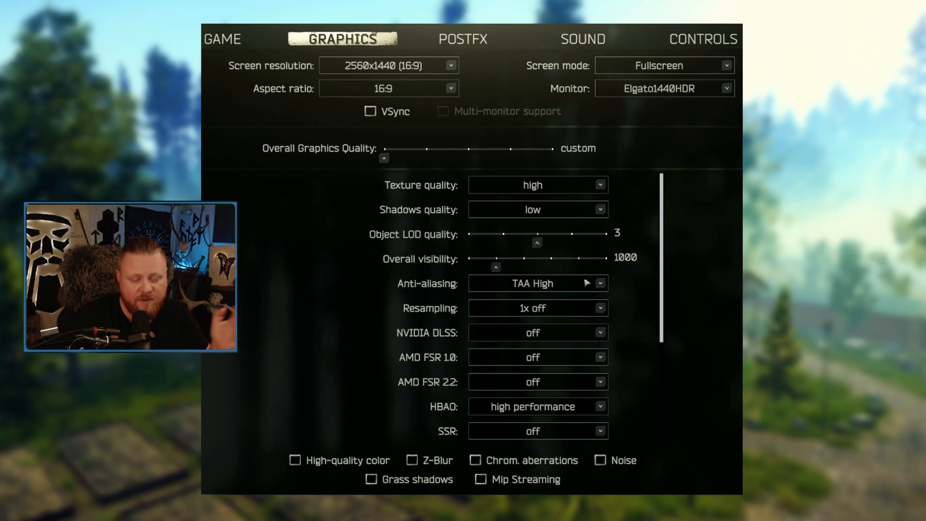
Set Object LOD quality 3, Overall visibility 1000, and enable Grass shadows
scroll(down, 3)
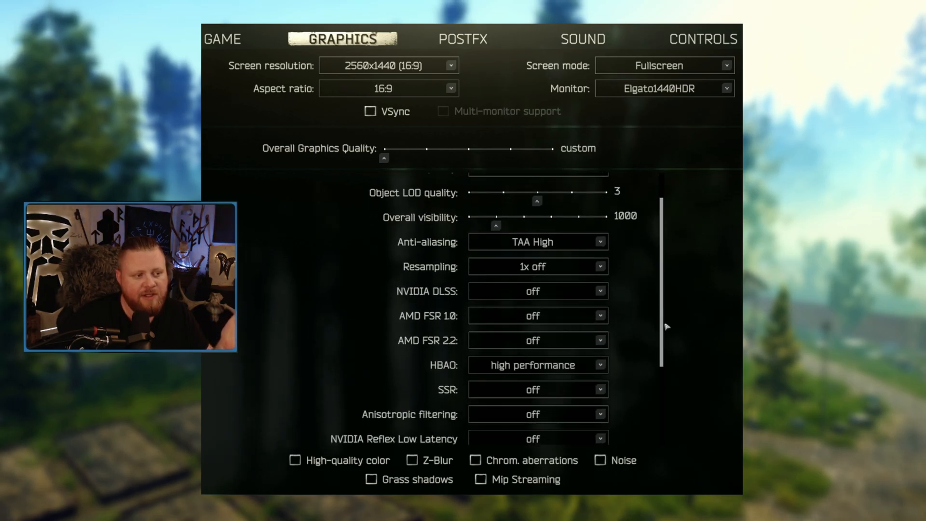
scroll(down, 3)
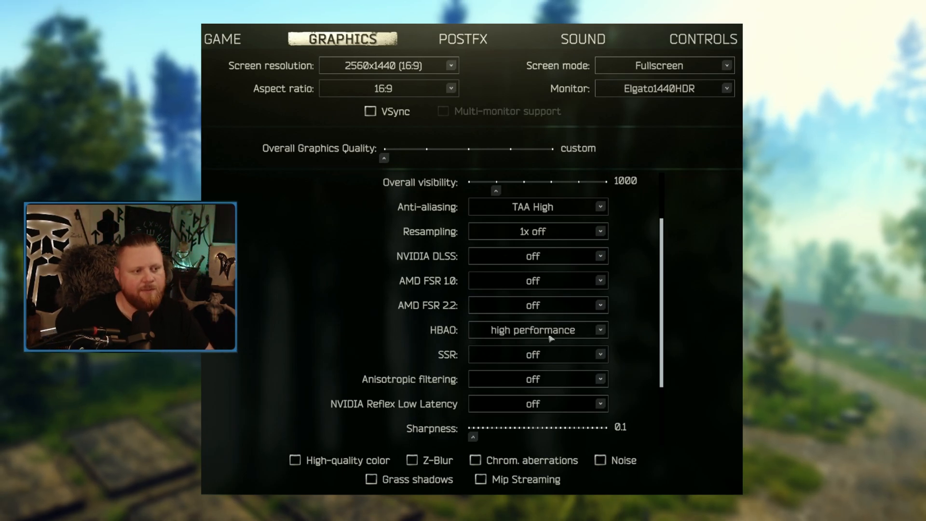
scroll(down, 3)
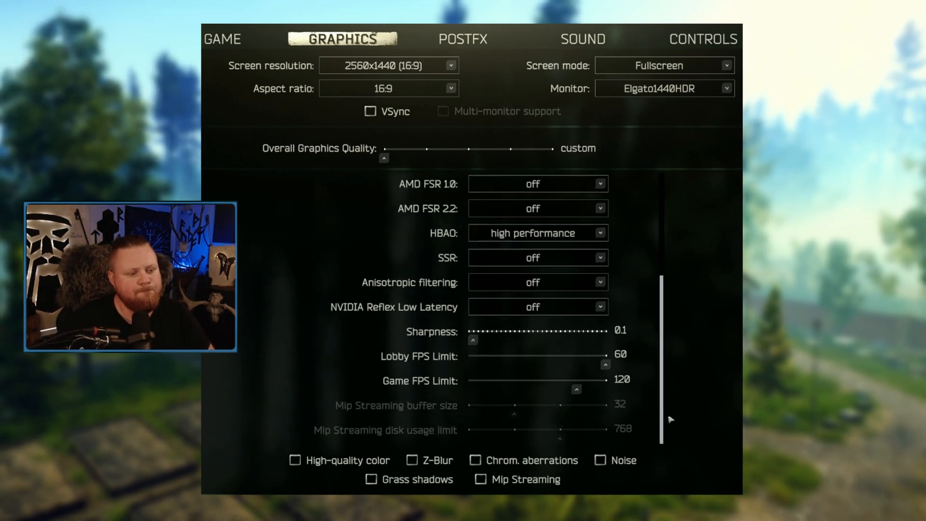
mouse_move(637, 272)
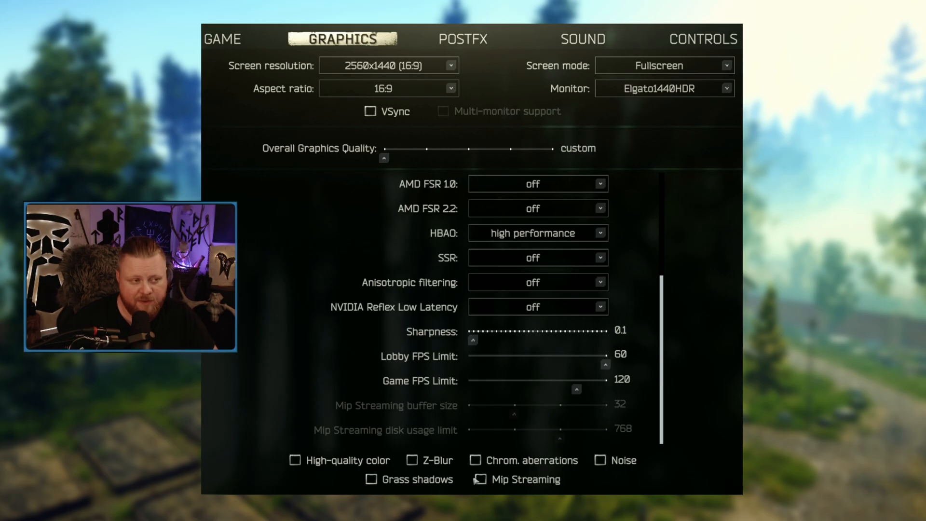
mouse_move(578, 415)
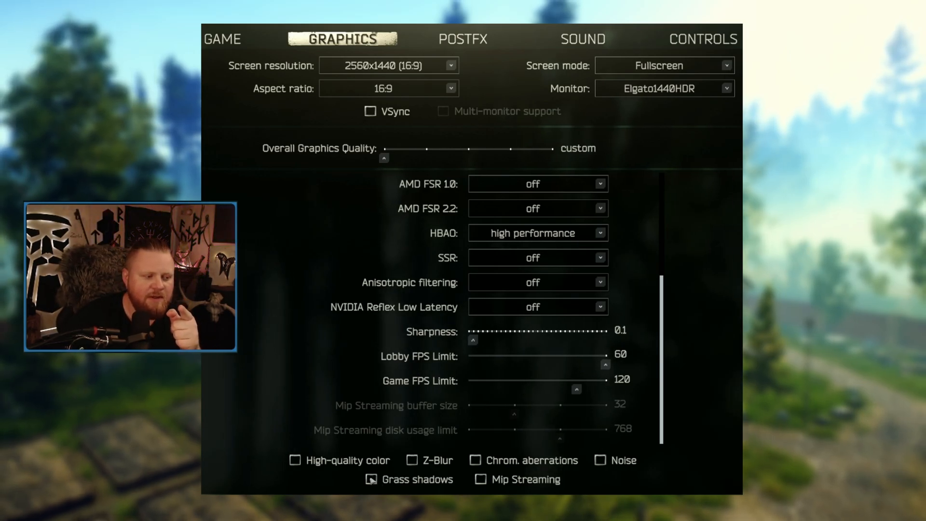
click(372, 479)
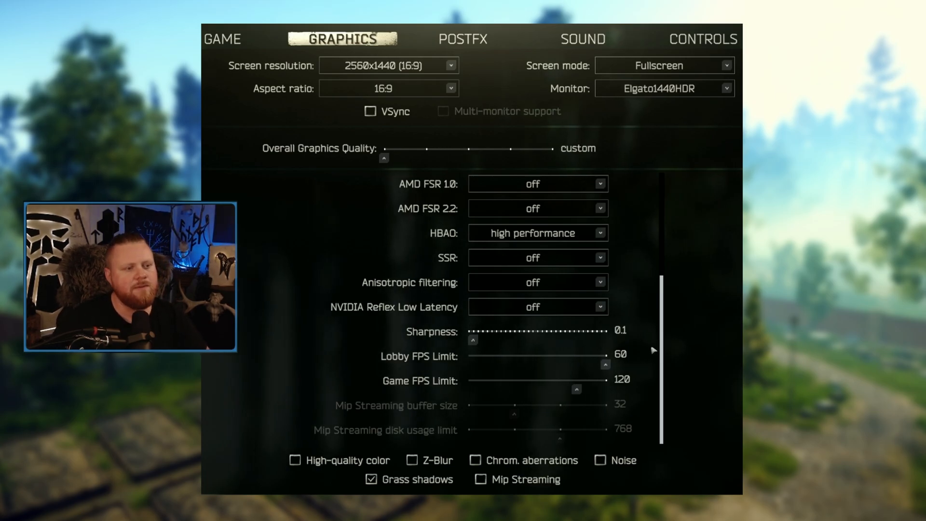
click(462, 39)
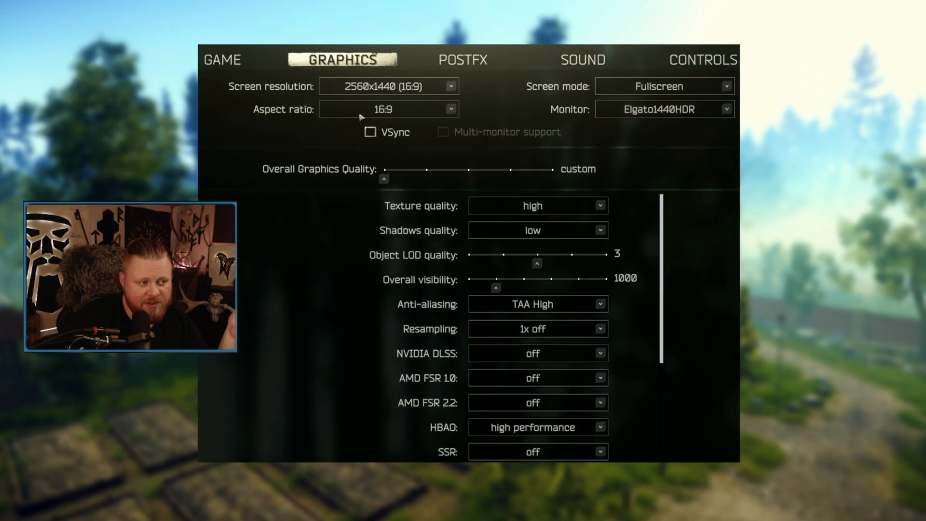
scroll(down, 3)
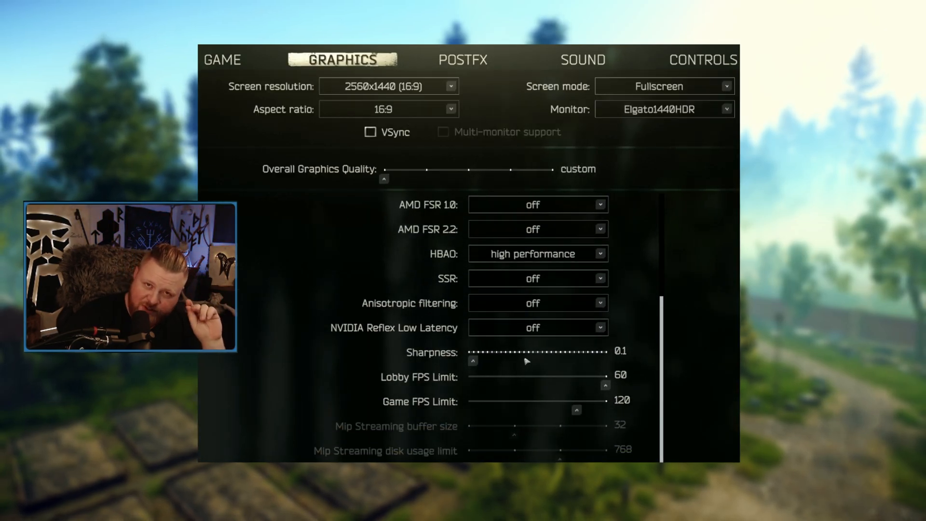
click(462, 60)
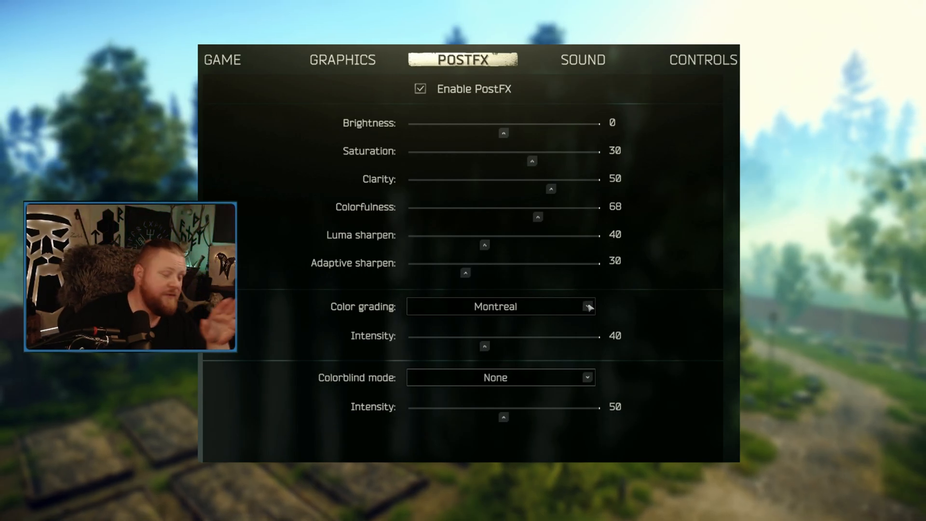
Choose the Feather colour grading preset at intensity 100 in PostFX
click(587, 306)
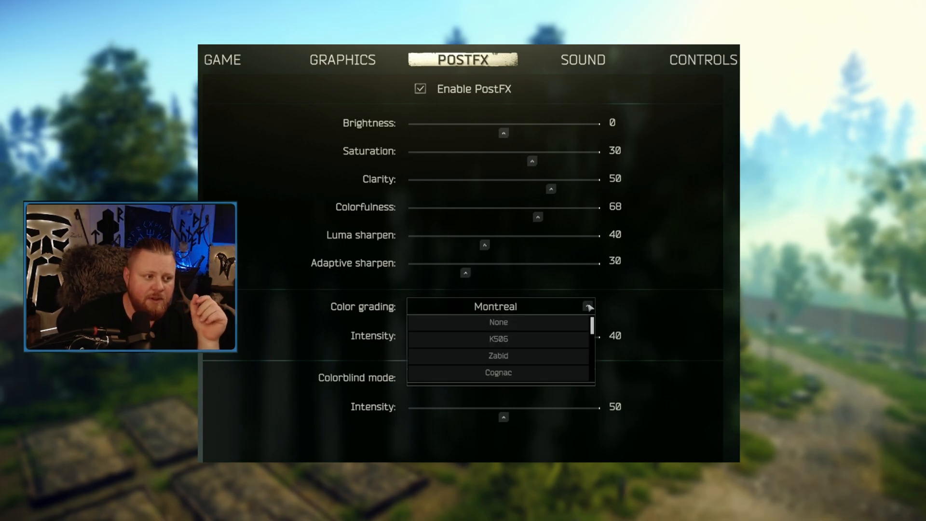
scroll(down, 3)
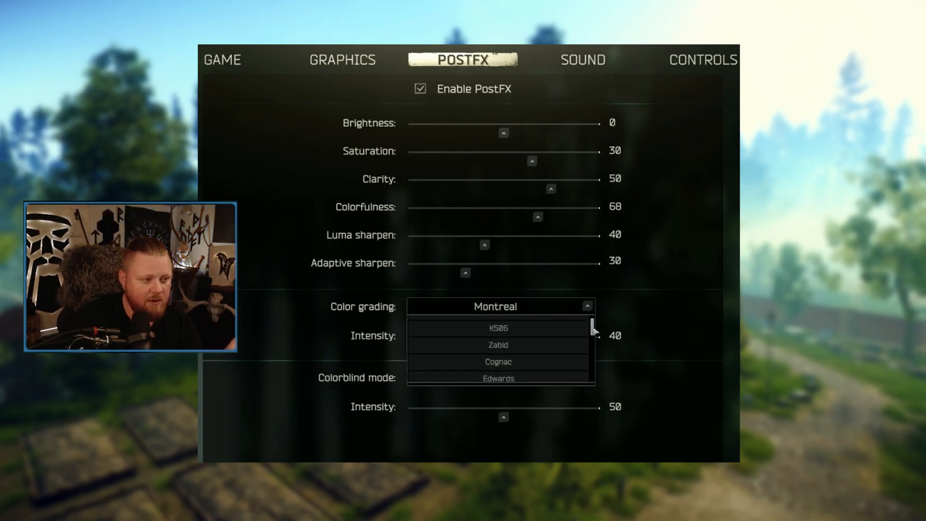
scroll(down, 3)
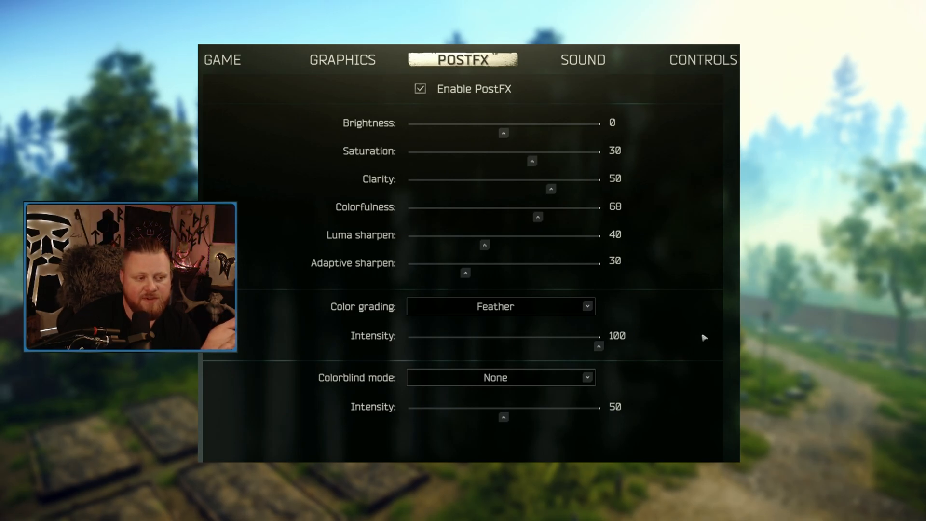
click(255, 56)
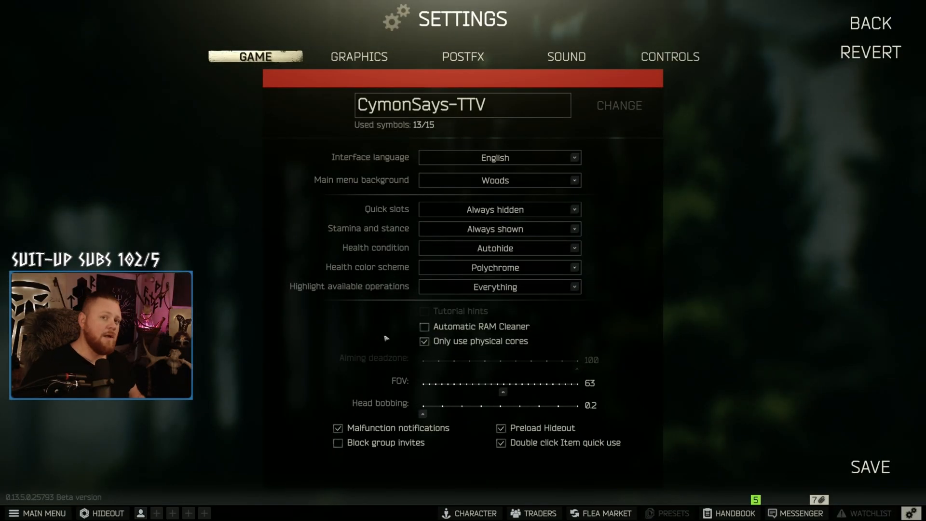
mouse_move(514, 365)
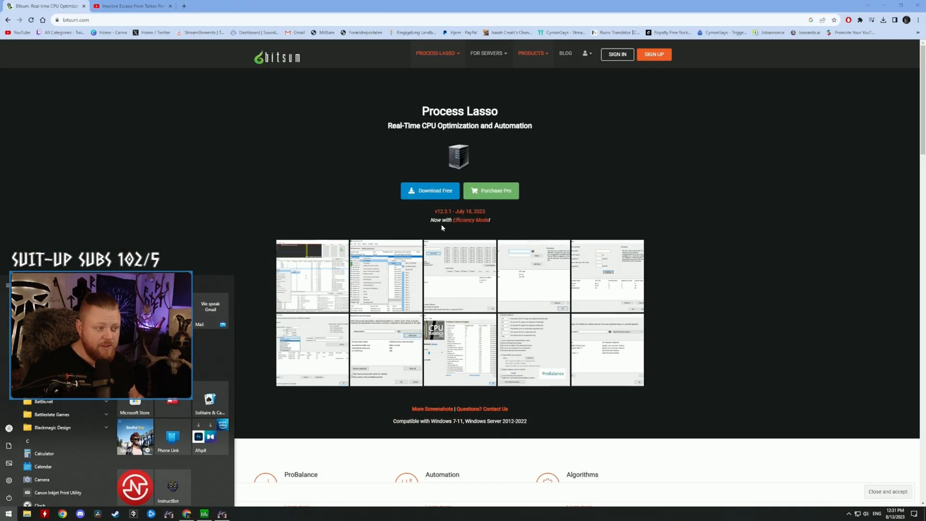
Dismiss the Start menu to show the Process Lasso page on bitsum.com
click(219, 96)
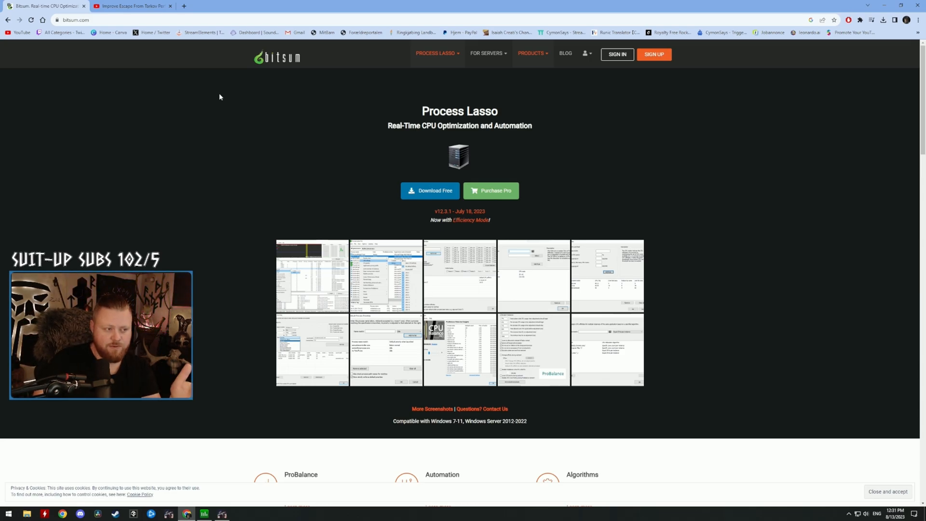
mouse_move(703, 33)
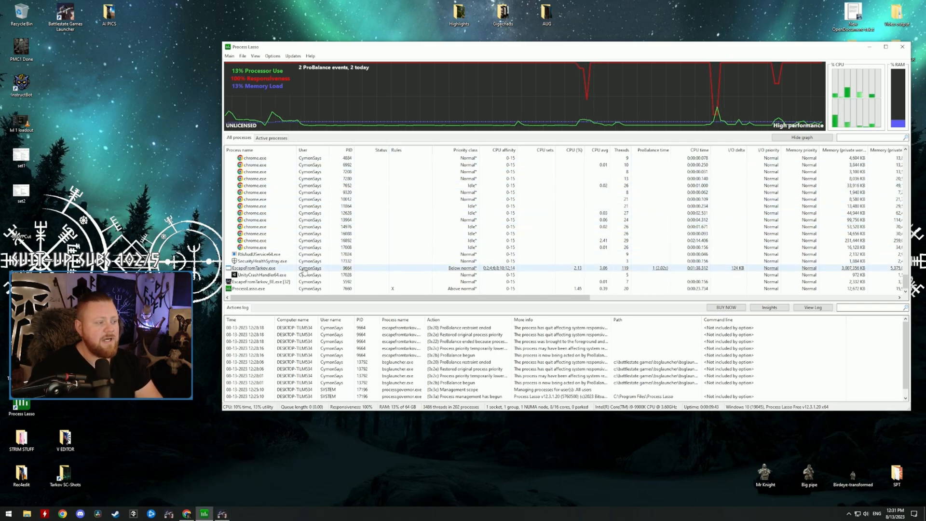
mouse_move(254, 268)
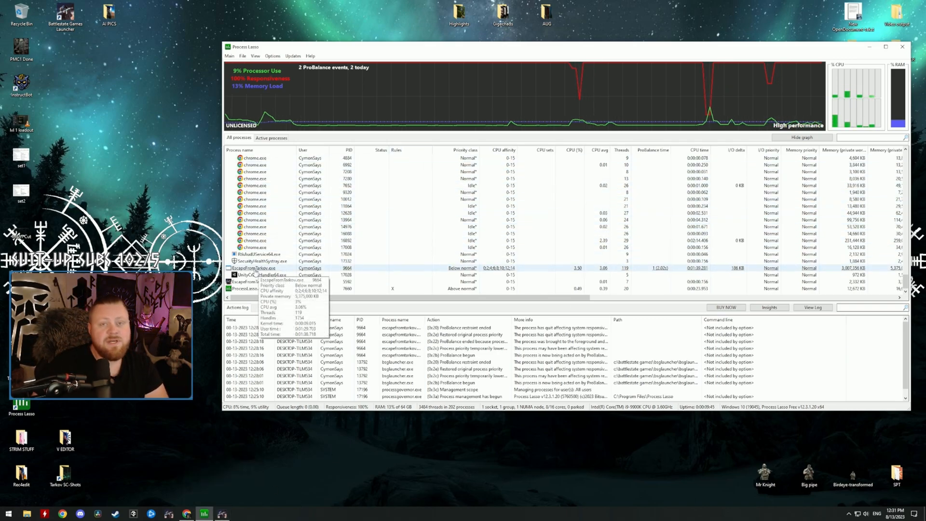
Disable Hyper-Threading for EscapeFromTarkov.exe via CPU Affinity > Current, then close Process Lasso
right_click(253, 267)
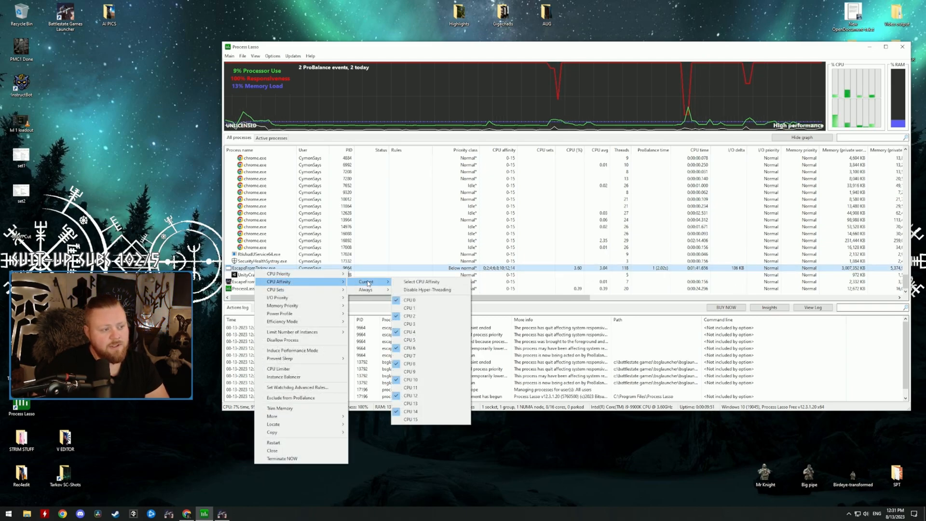
mouse_move(421, 281)
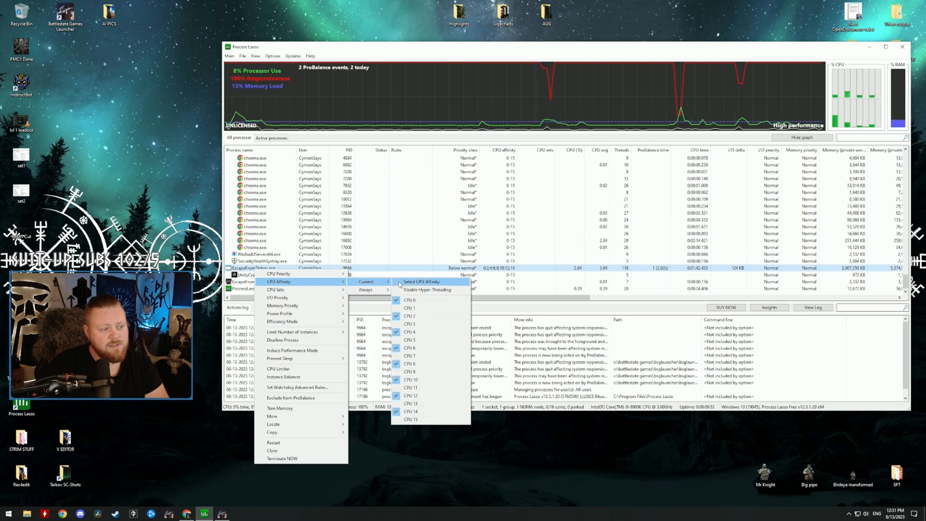
mouse_move(426, 290)
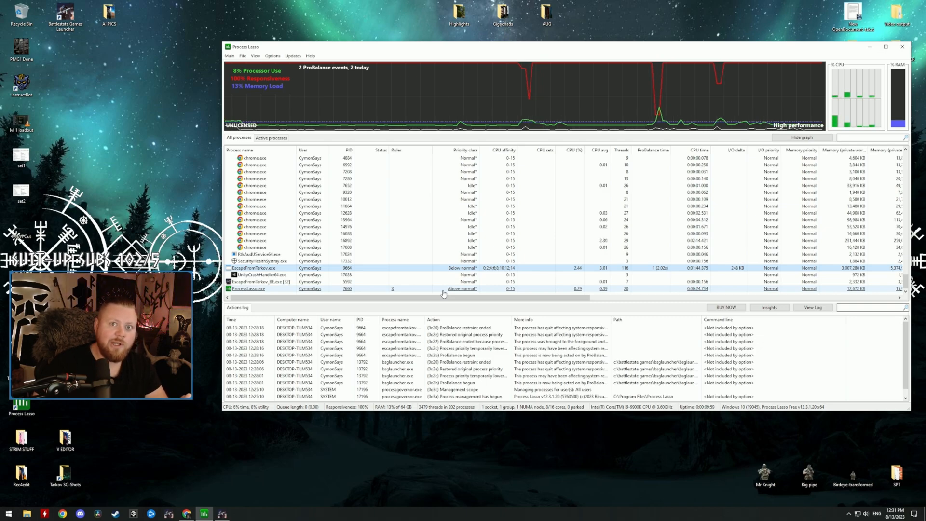
click(902, 46)
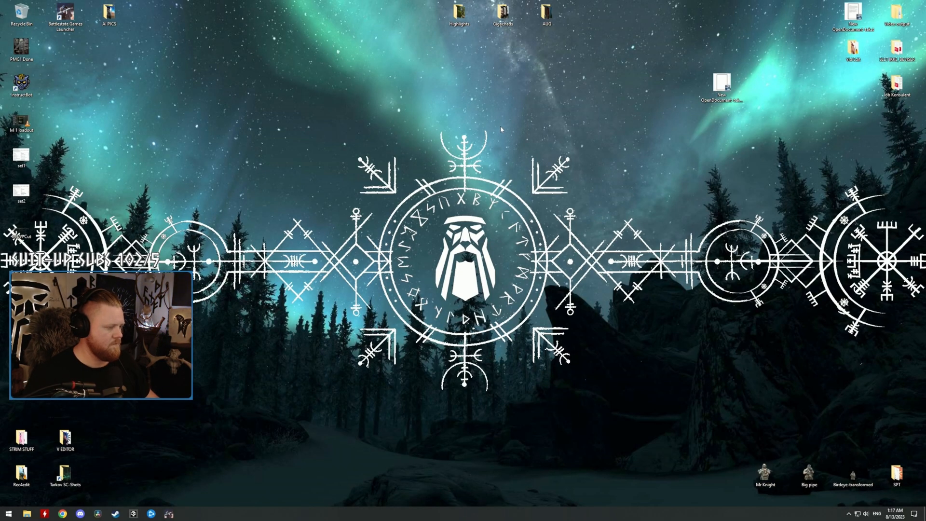
mouse_move(502, 129)
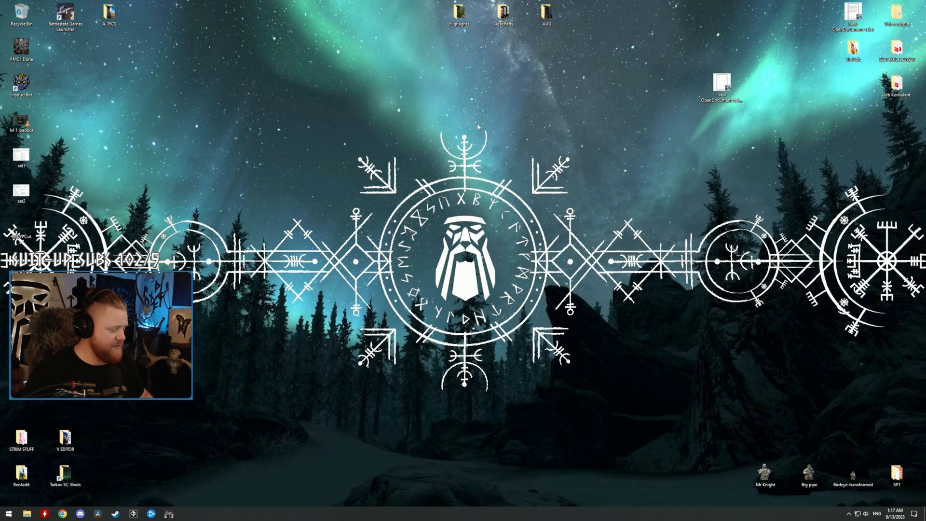
Launch Windows Settings from the Start menu
click(7, 513)
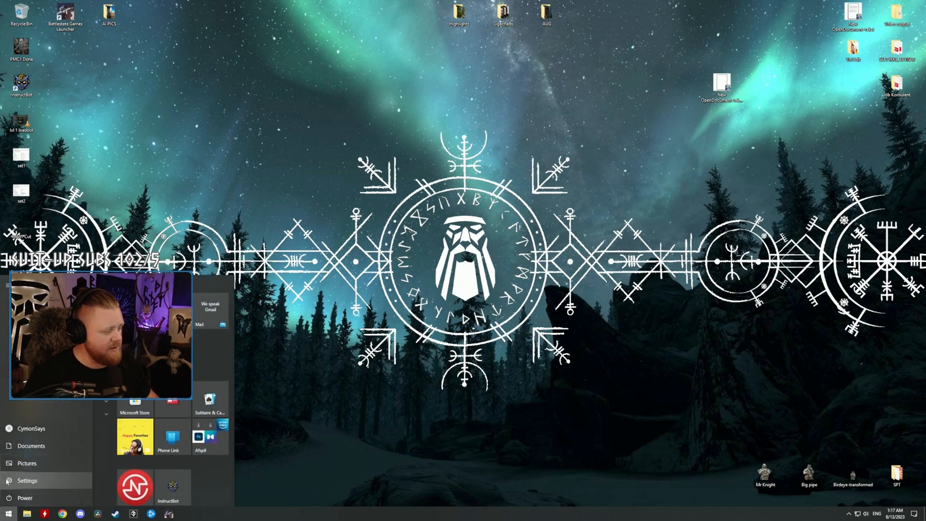
click(27, 481)
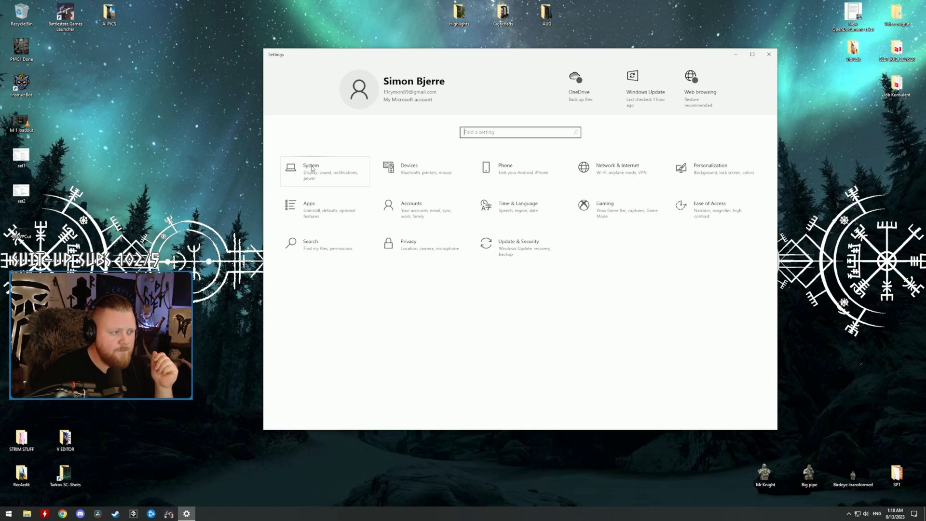
Go System > Power & sleep > Additional power settings > power button behaviour and unlock unavailable settings
click(311, 167)
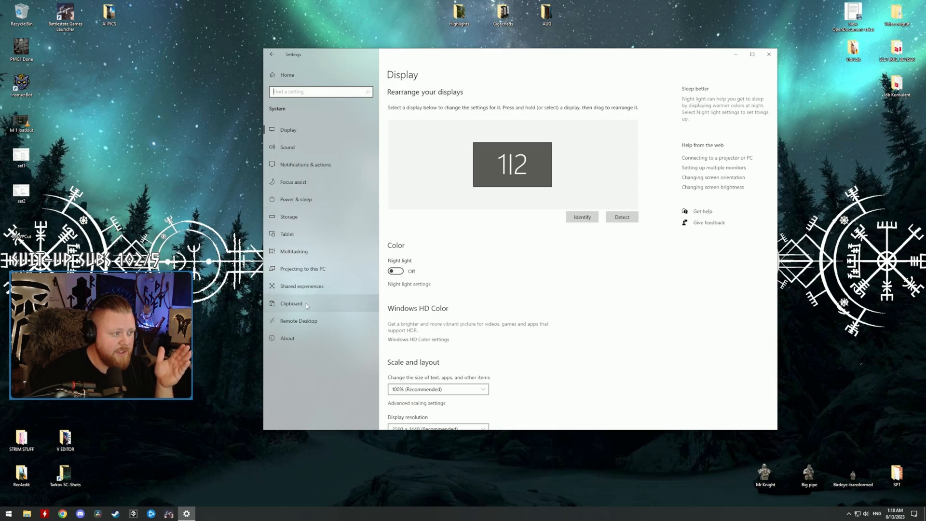
click(296, 199)
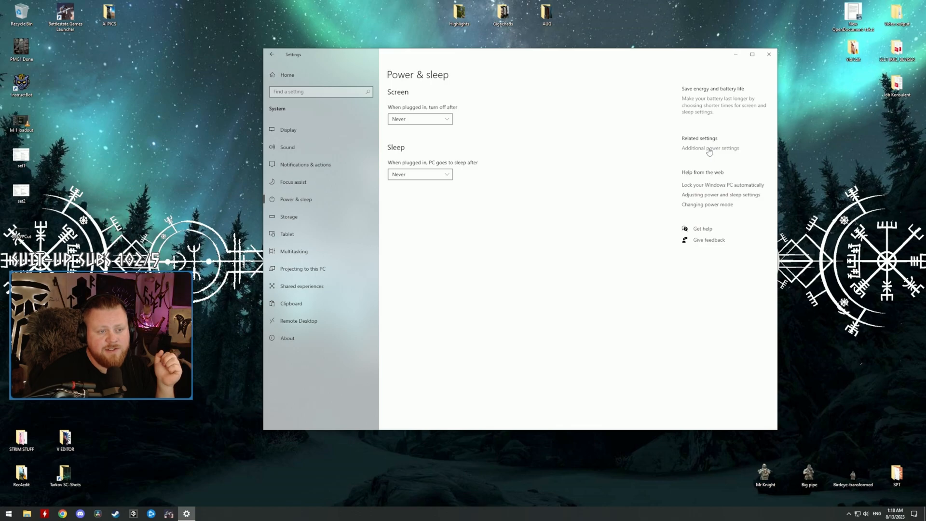
click(711, 148)
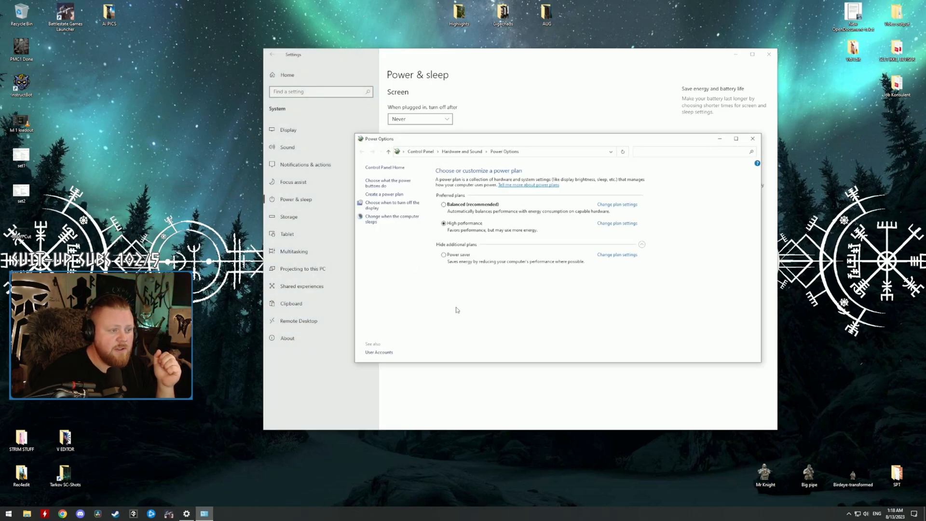
mouse_move(453, 226)
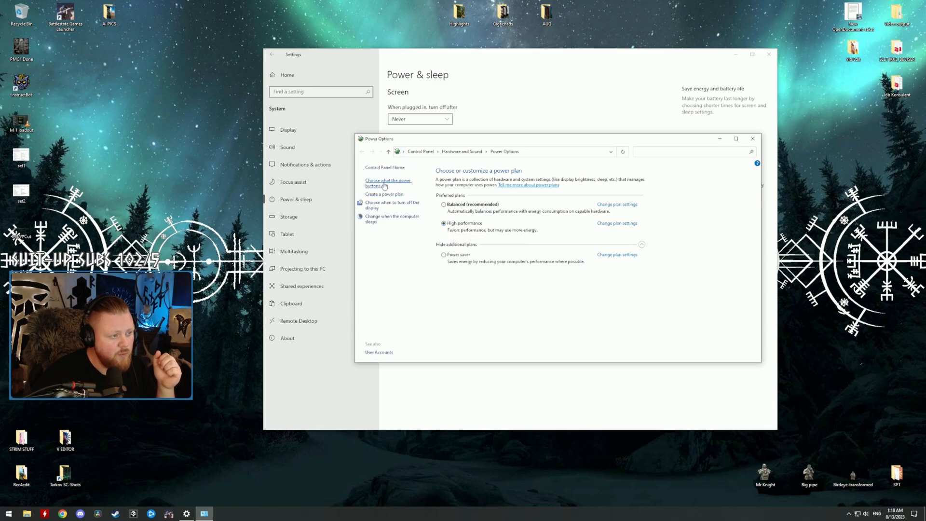
click(387, 183)
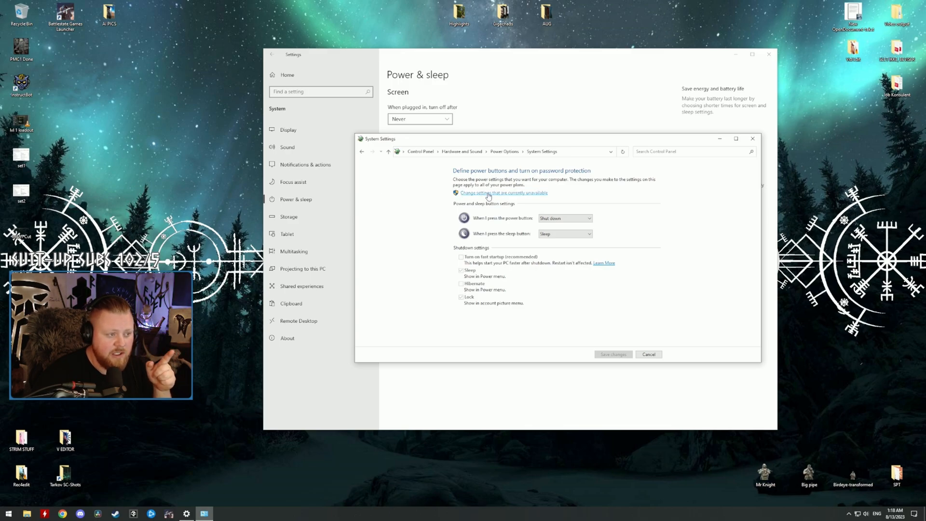
mouse_move(527, 199)
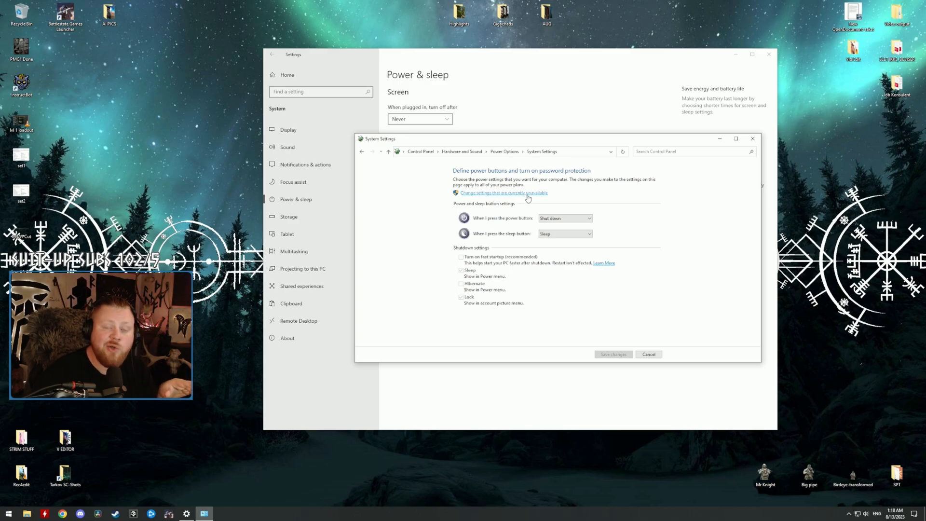
click(501, 193)
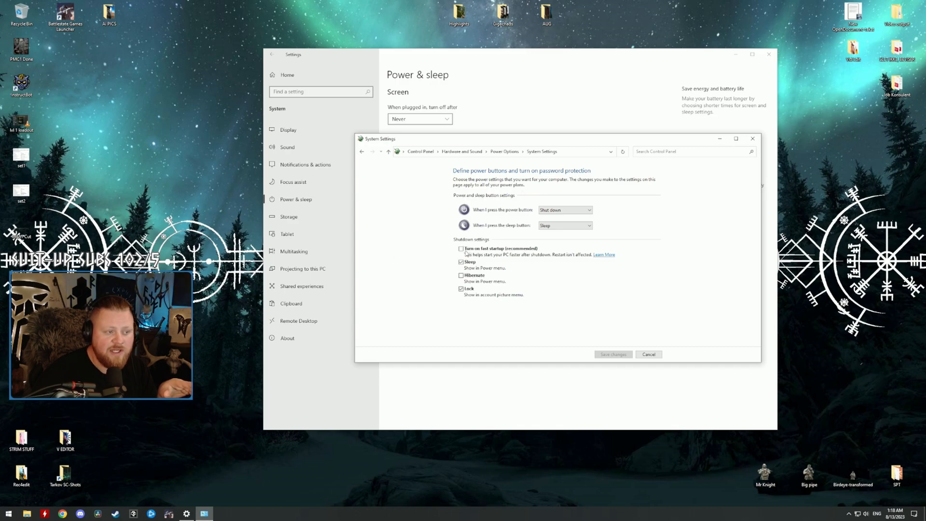